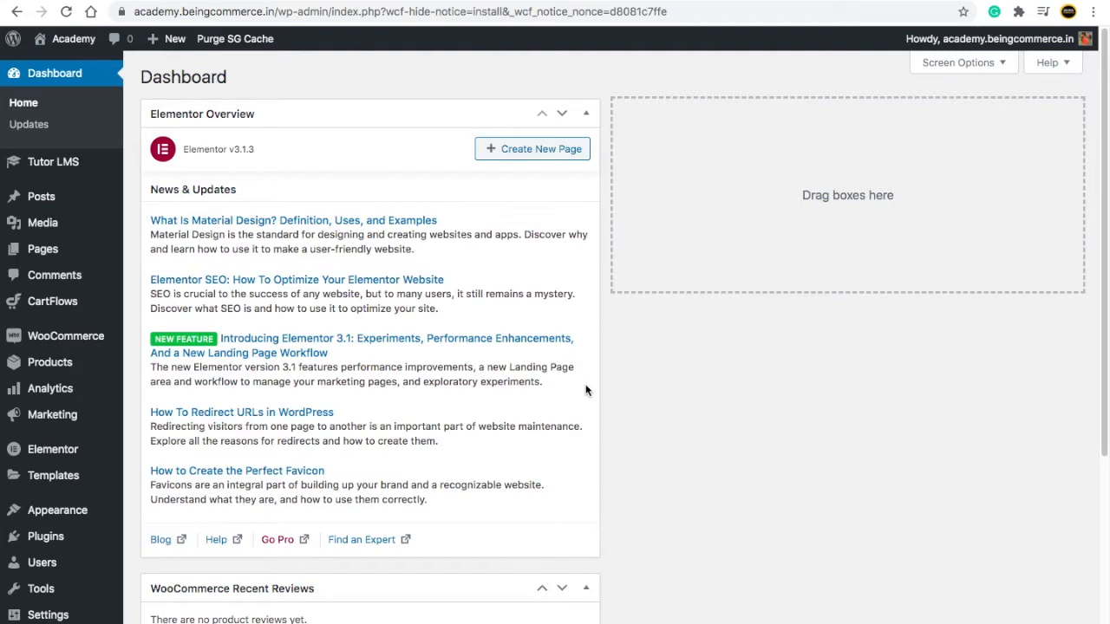
mouse_move(593, 392)
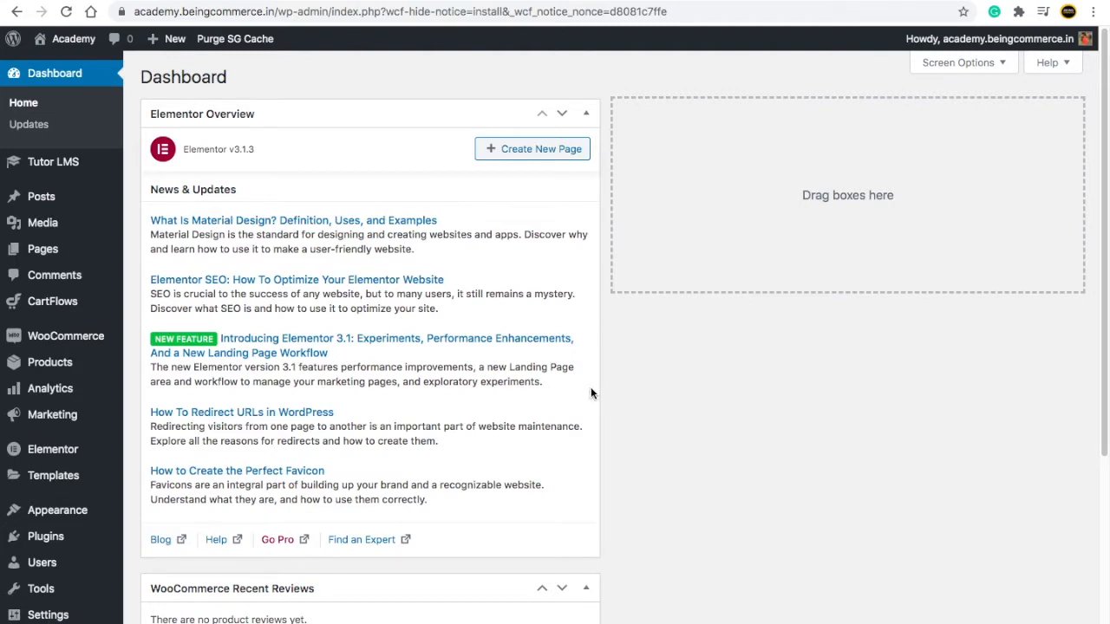
mouse_move(702, 365)
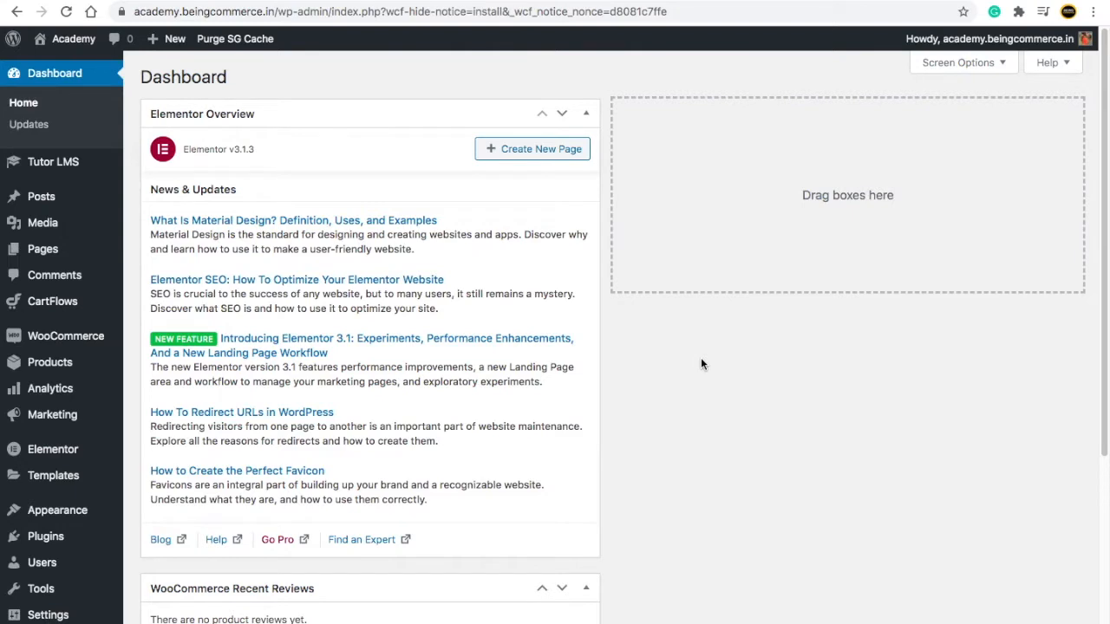
mouse_move(45, 535)
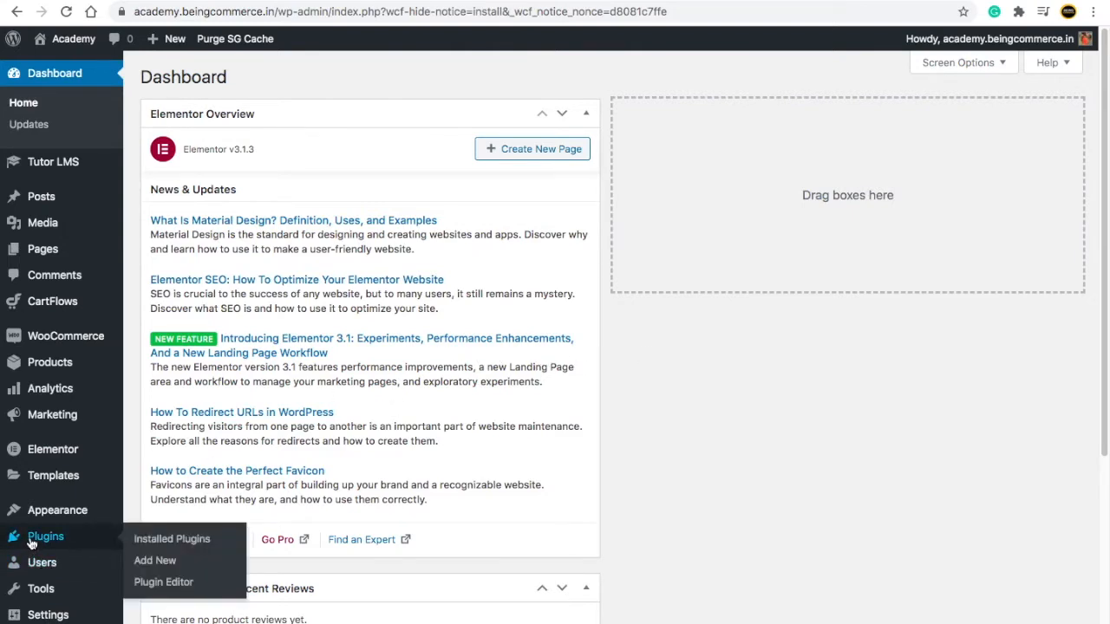
mouse_move(61, 553)
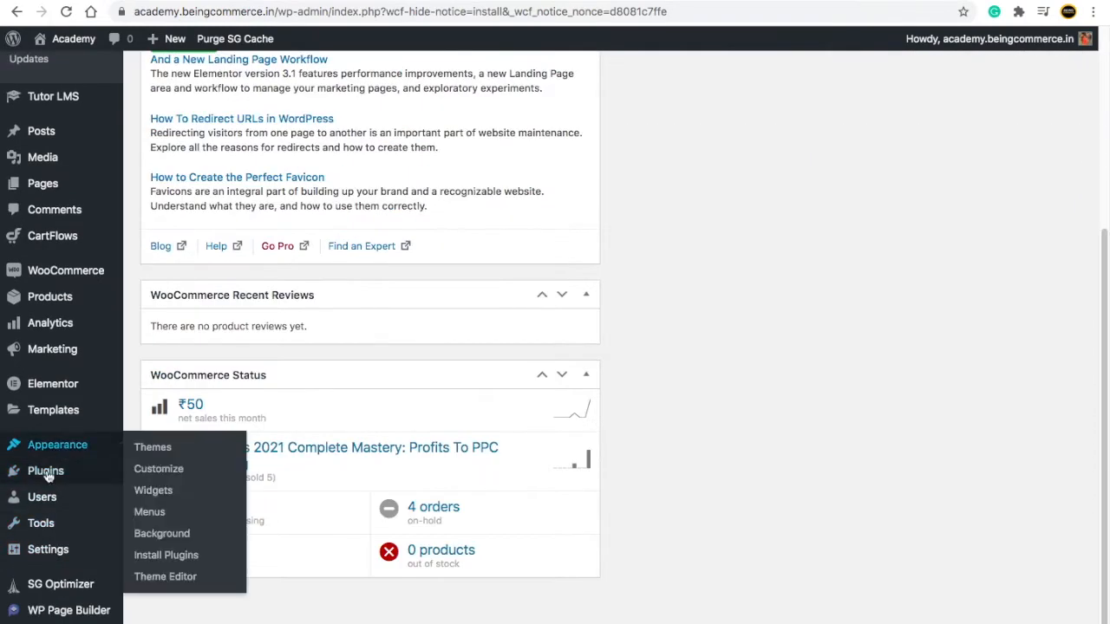
Step: Search 'Autocomplete WooCommerce Orders', install and activate it, and reach its settings page
left_click(45, 470)
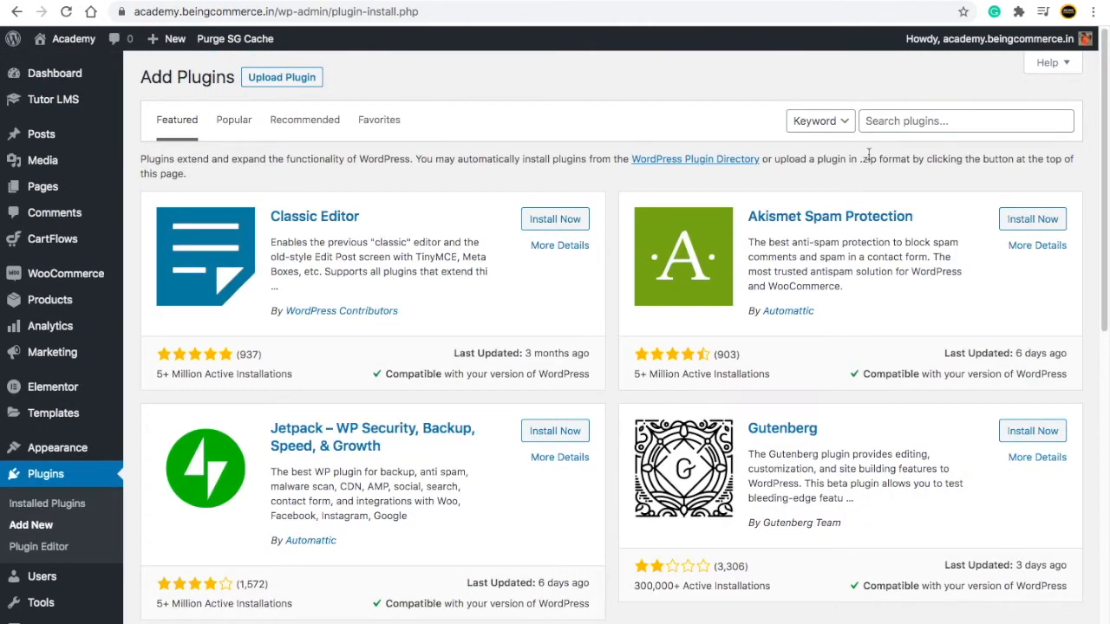
type("Autocomplete WooCommerce Orders")
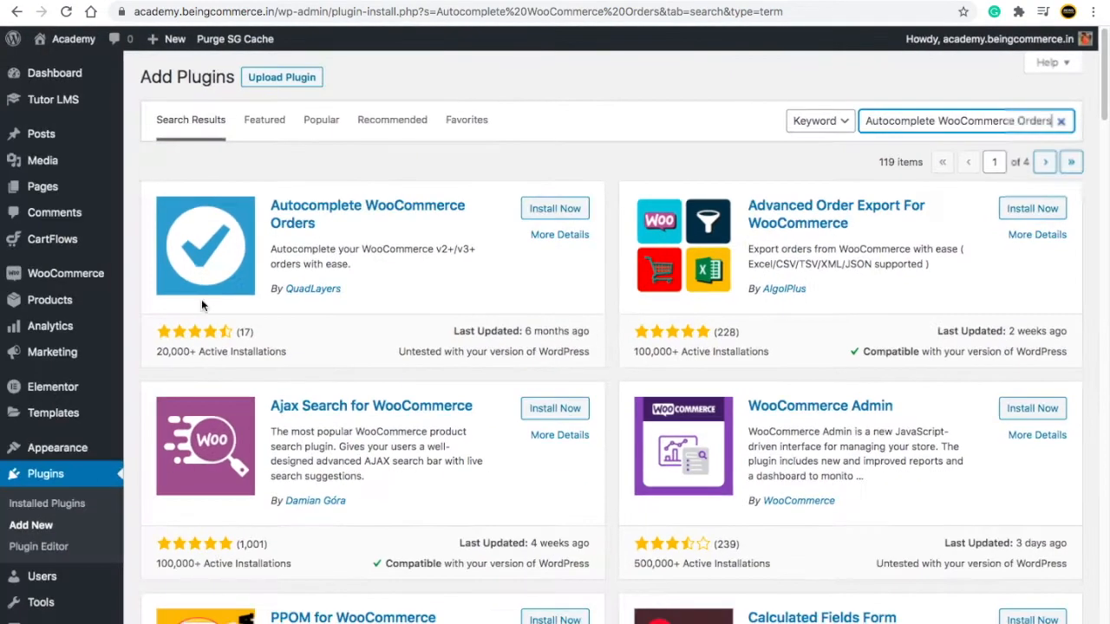
mouse_move(447, 267)
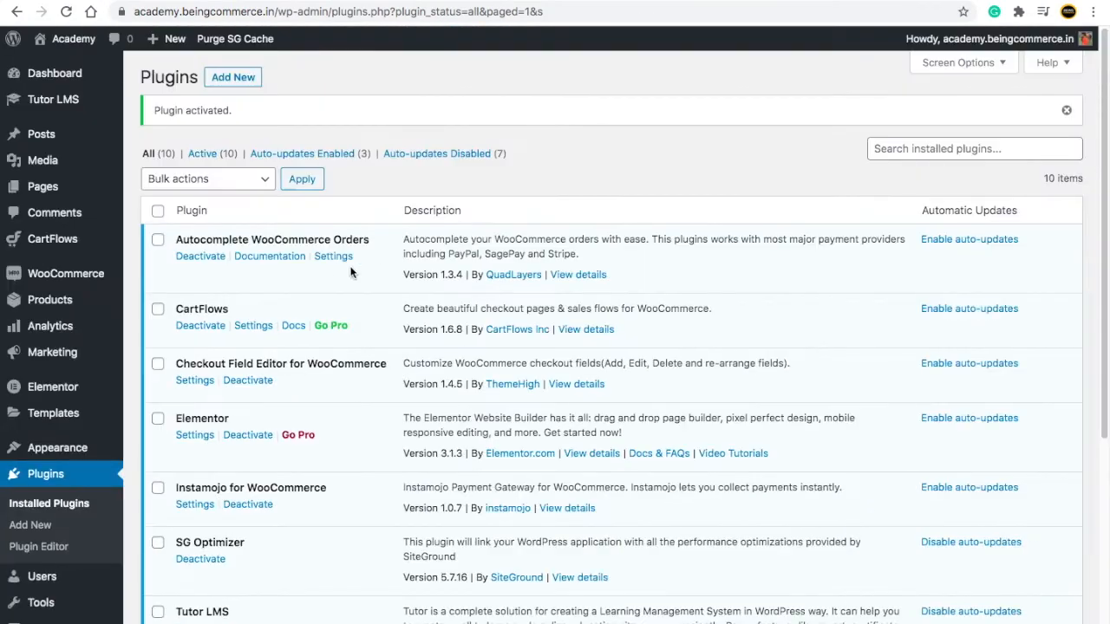
left_click(333, 257)
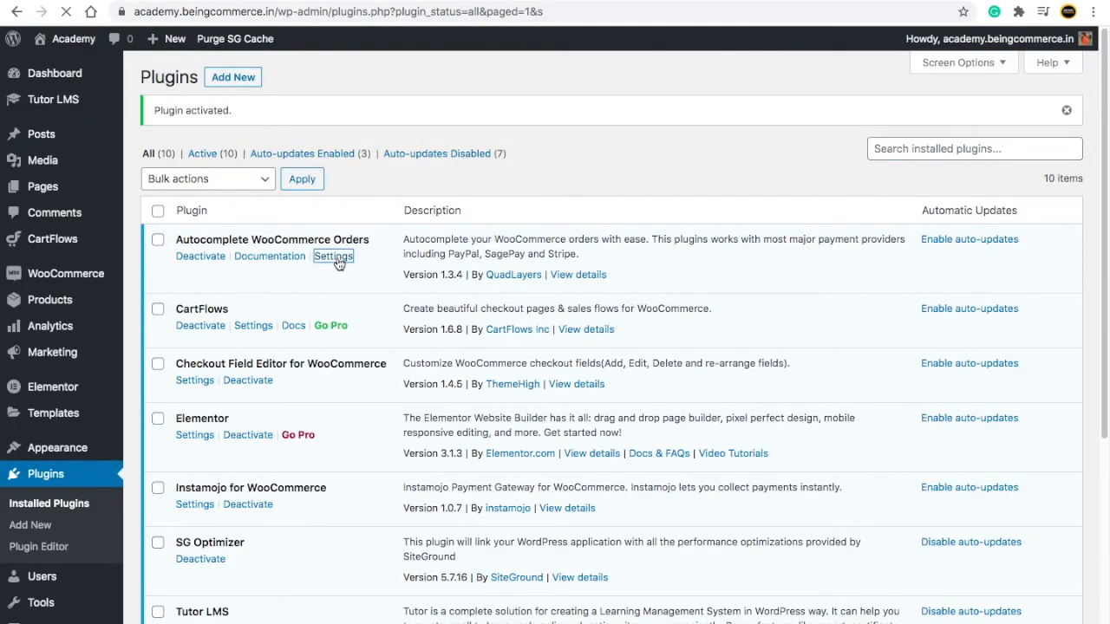
left_click(333, 256)
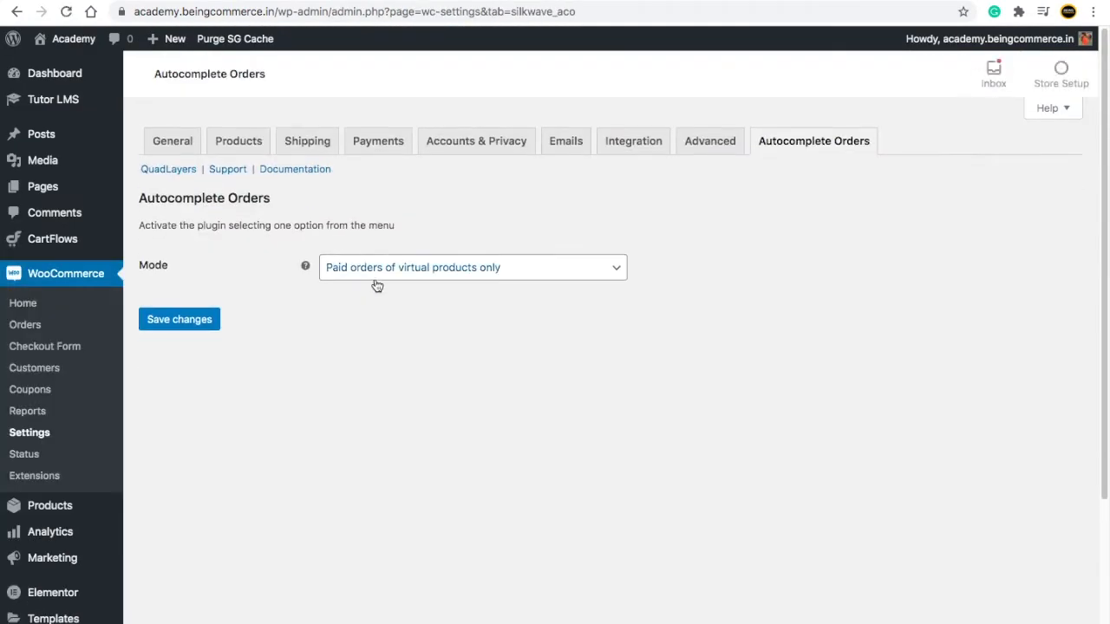
Step: Set the Mode to 'Paid orders of virtual products only' and save changes
left_click(472, 267)
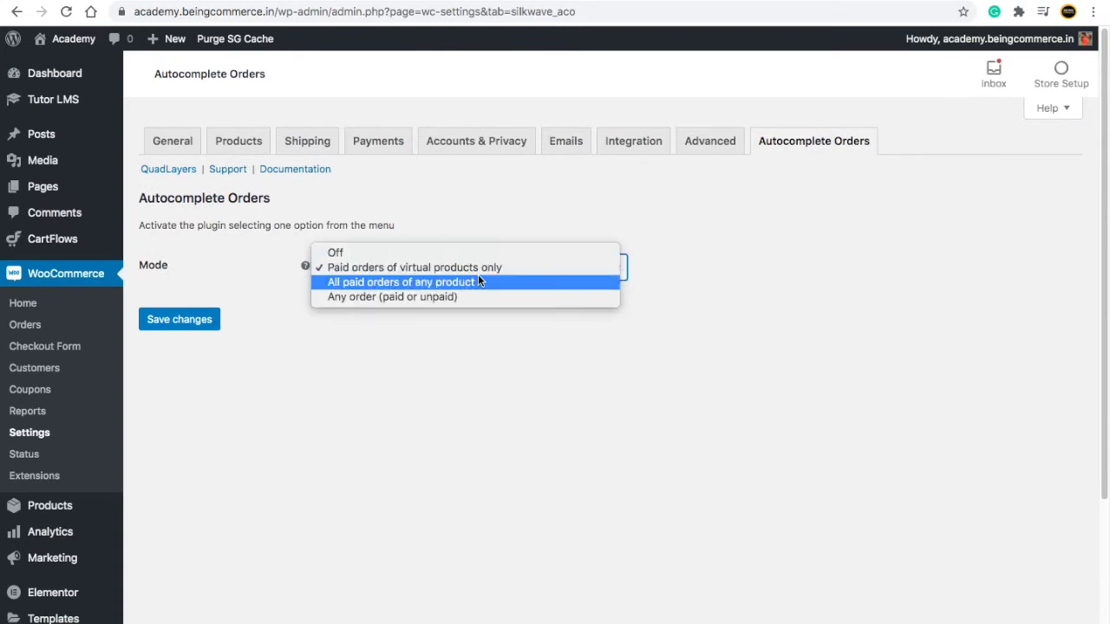
mouse_move(444, 288)
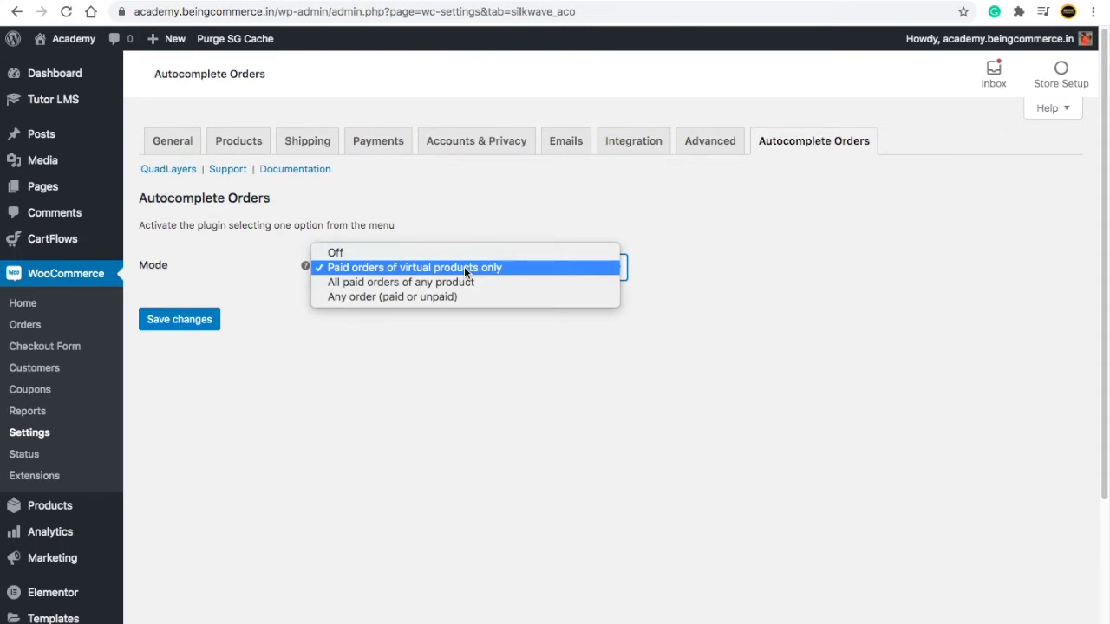
mouse_move(401, 281)
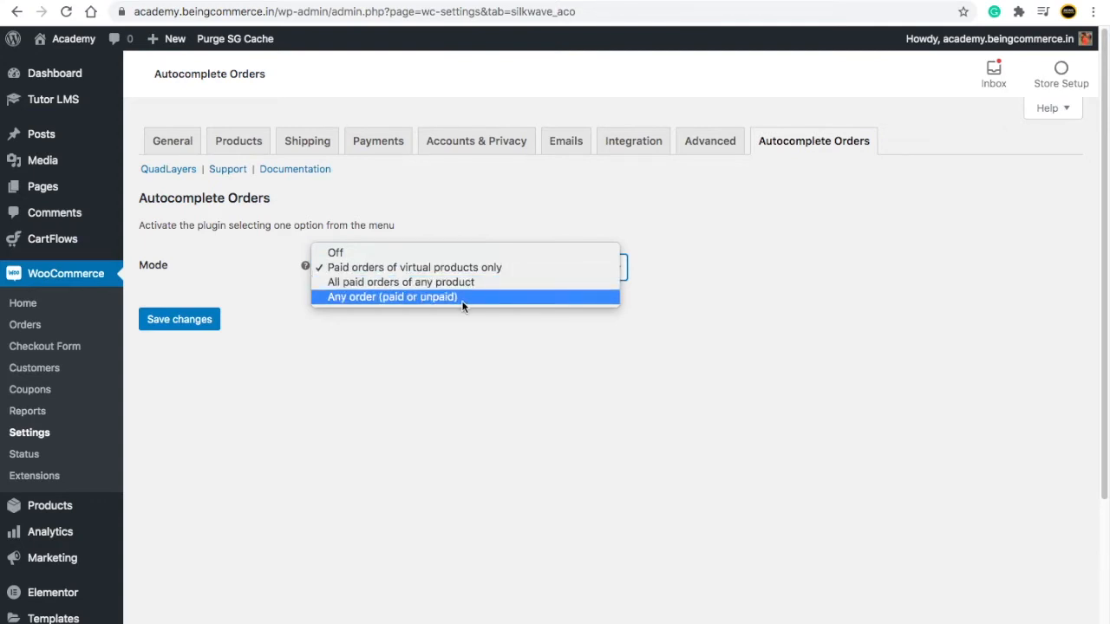
mouse_move(401, 281)
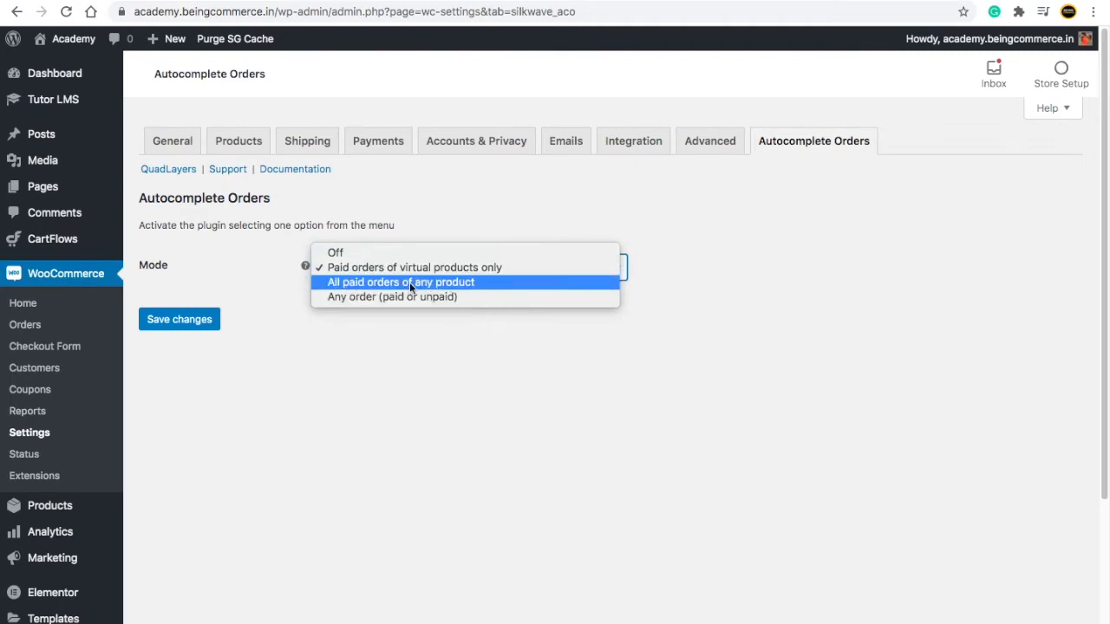
mouse_move(414, 267)
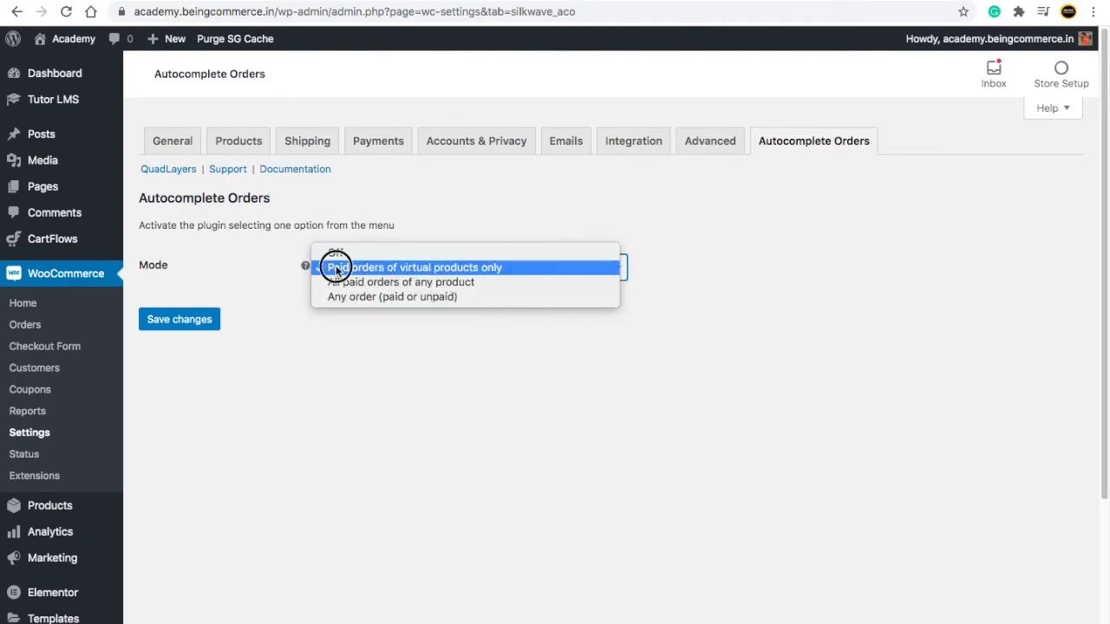
left_click(415, 267)
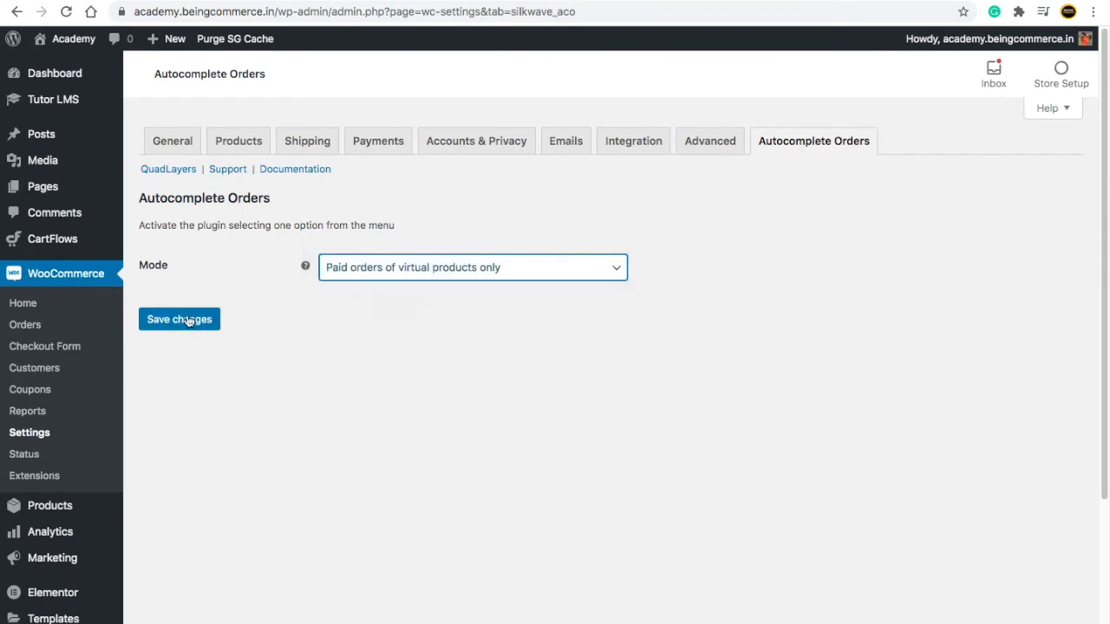
left_click(179, 319)
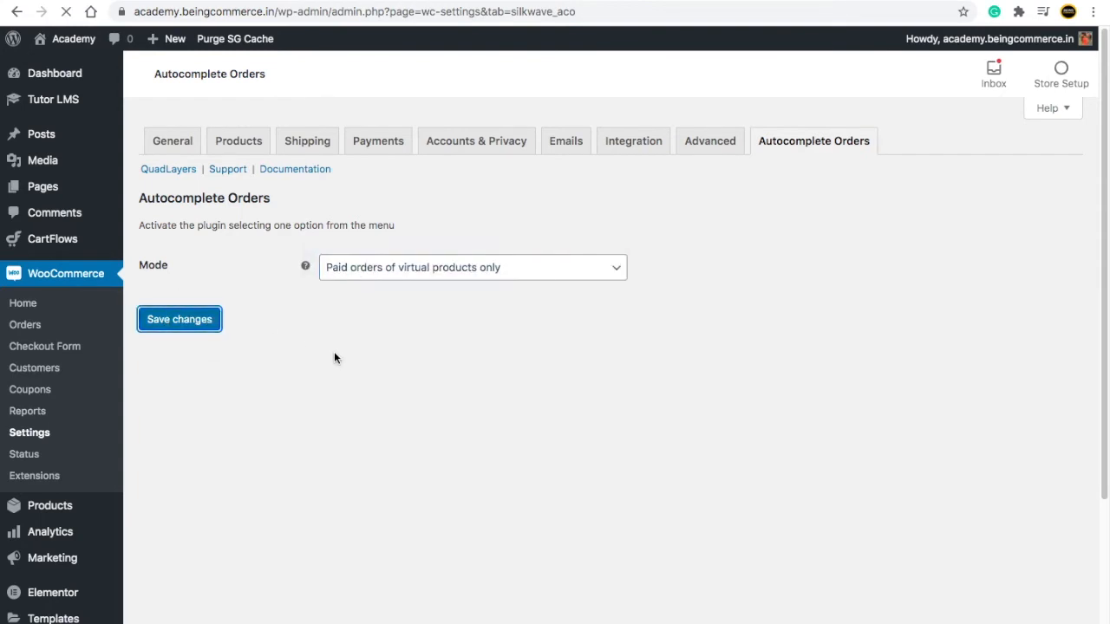
left_click(179, 319)
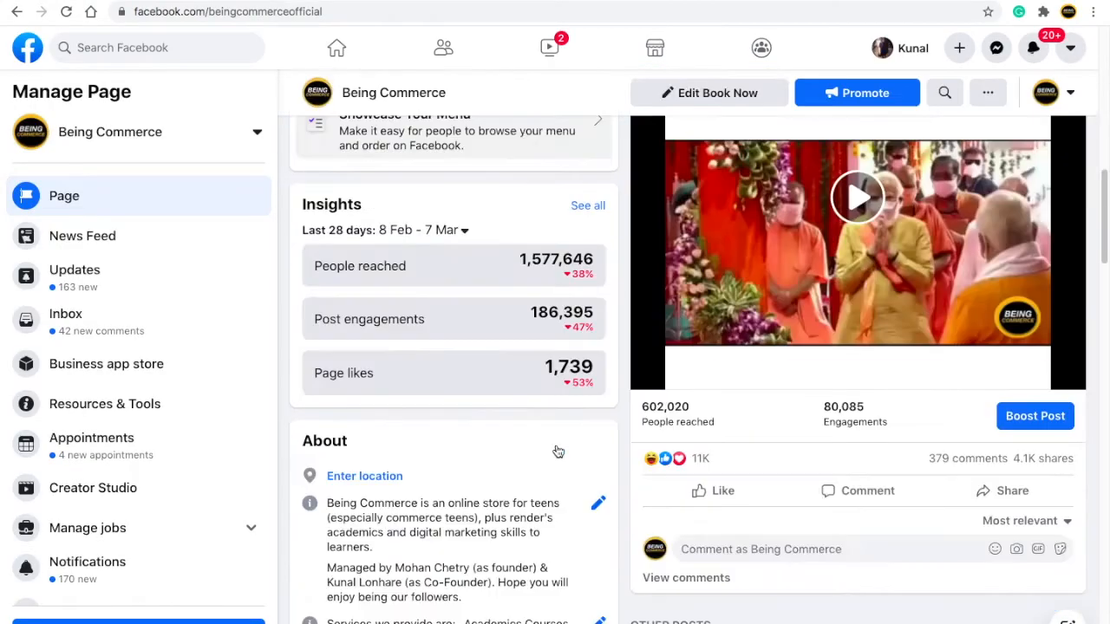
scroll("down", 3)
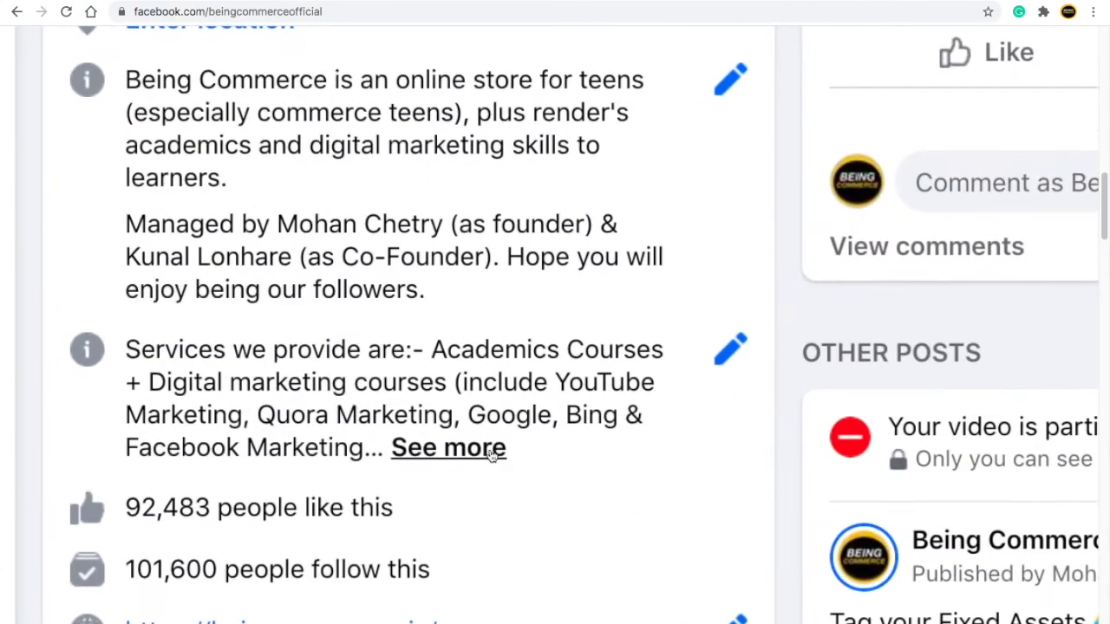
scroll("down", 3)
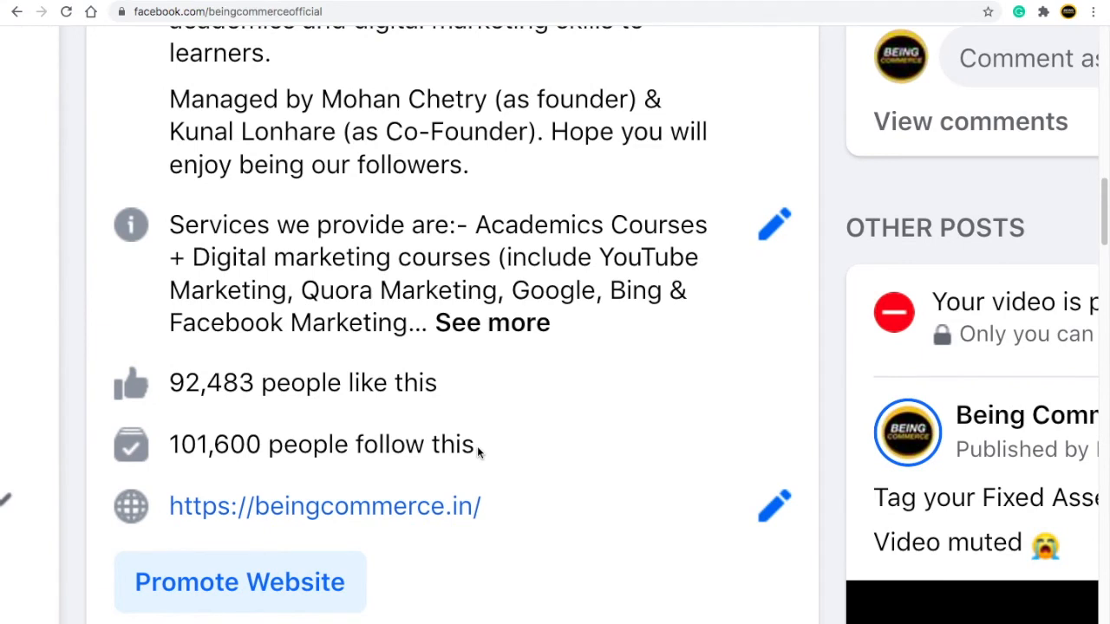